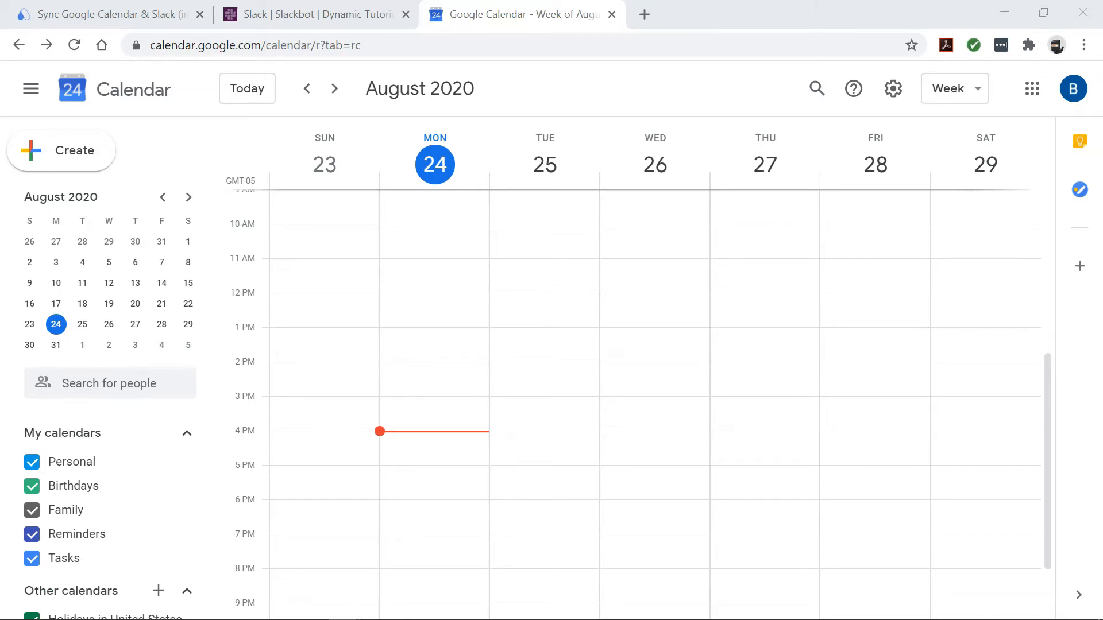
- Open the 'Send Slack reminders for upcoming Google Calendar events' template from Popular Integrations
click(316, 14)
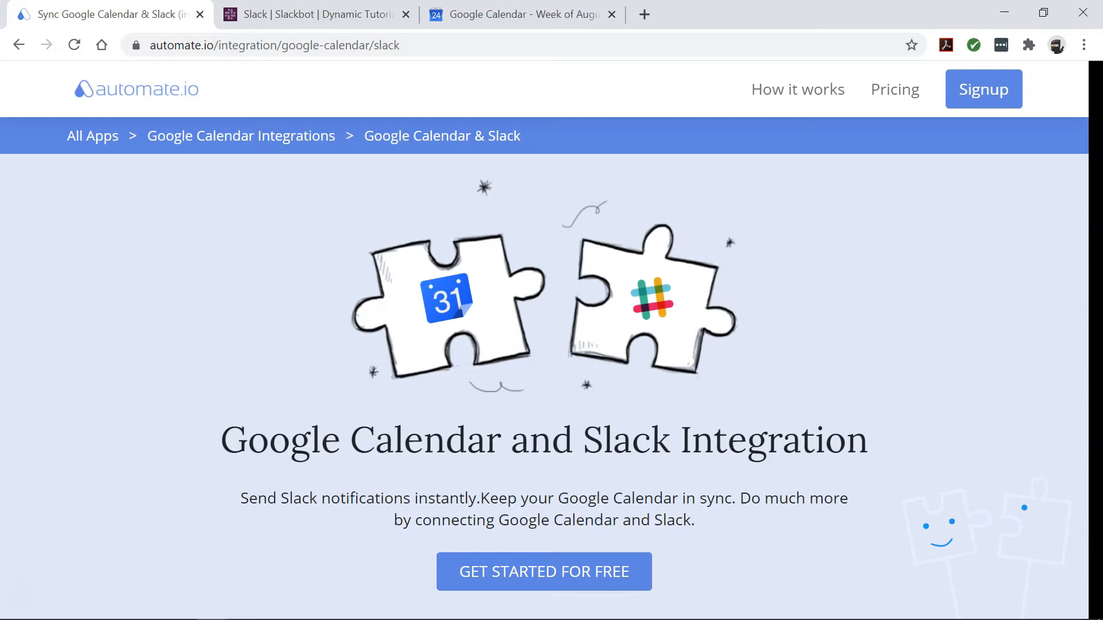
scroll(down, 3)
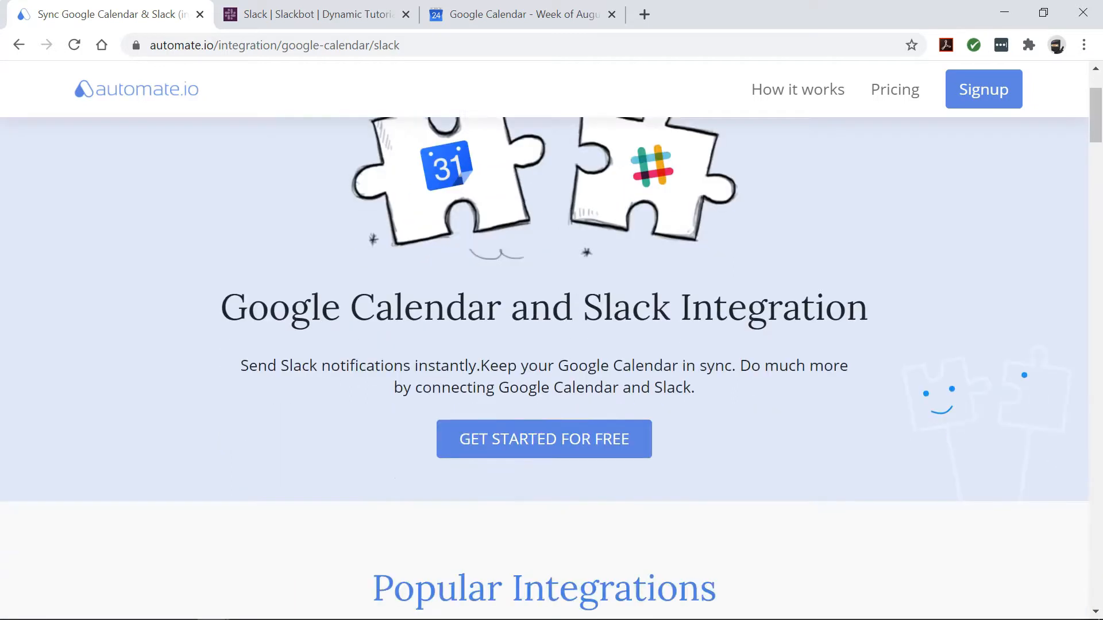
scroll(down, 3)
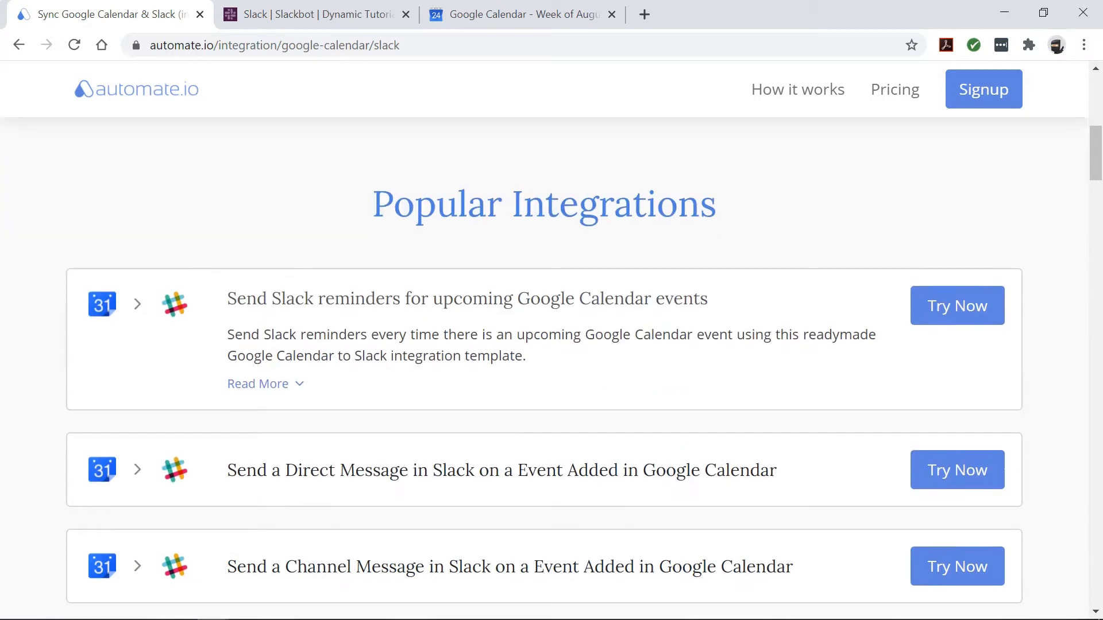
click(274, 44)
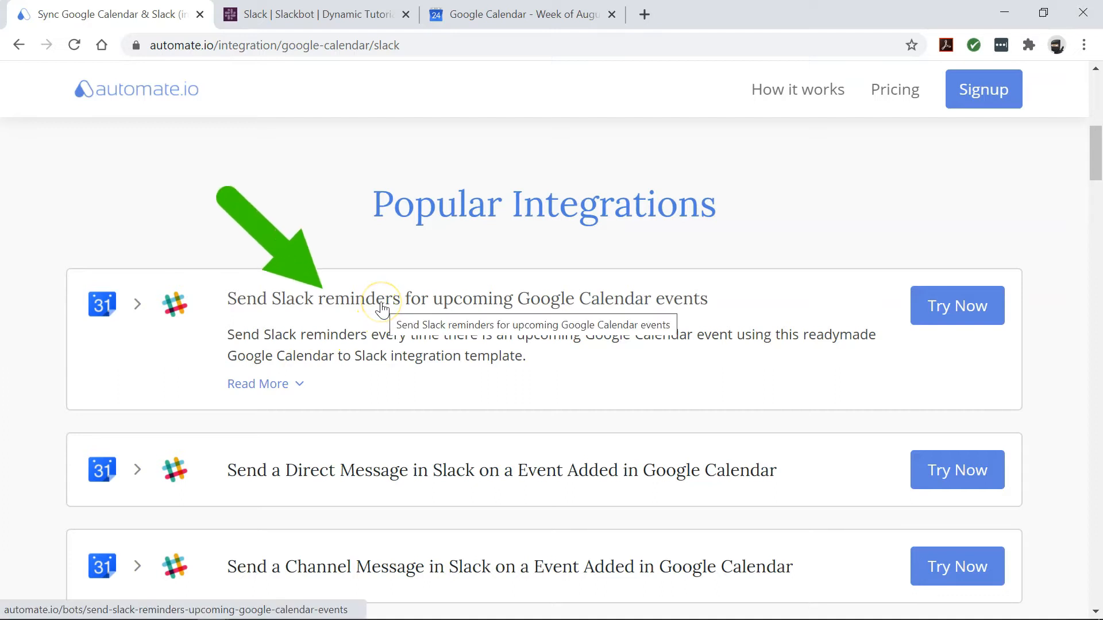
click(380, 298)
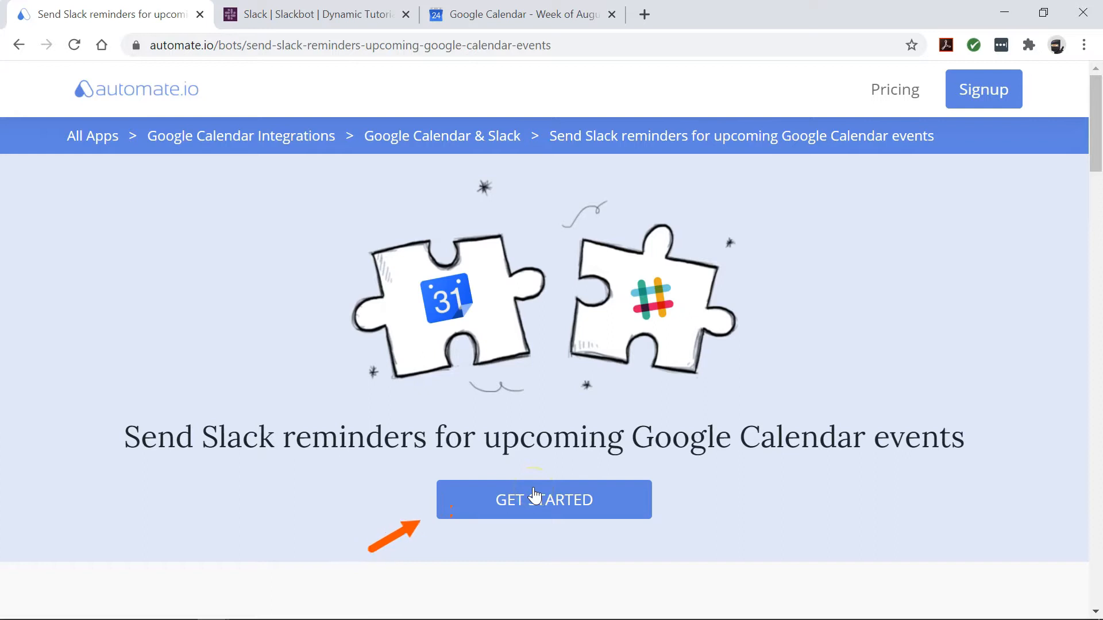
- Start the template setup and connect a Google Calendar account
click(543, 499)
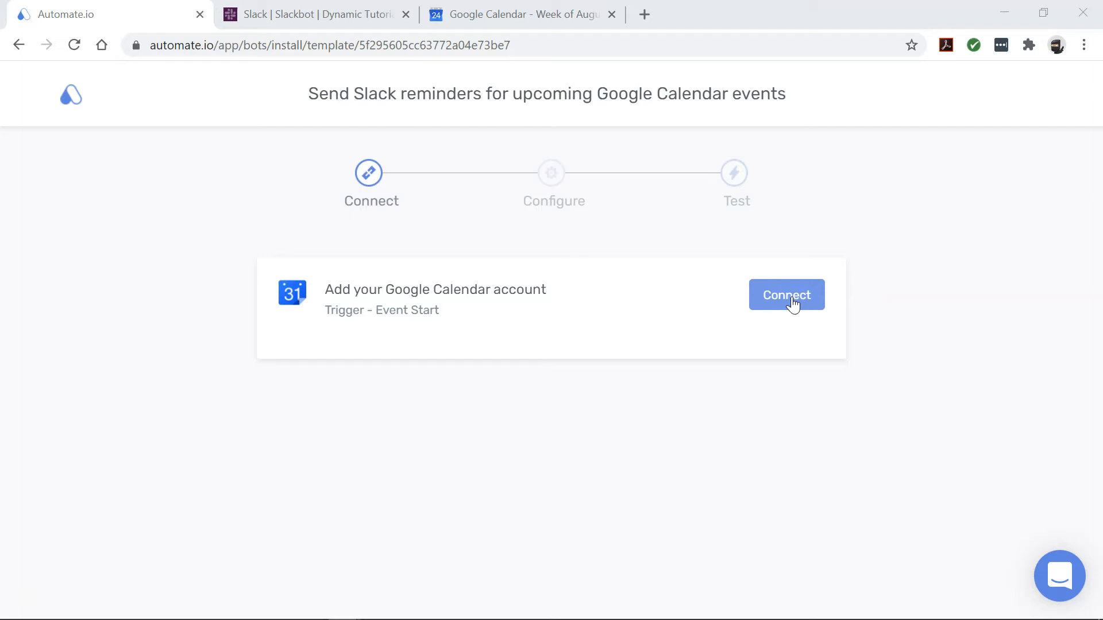
click(786, 295)
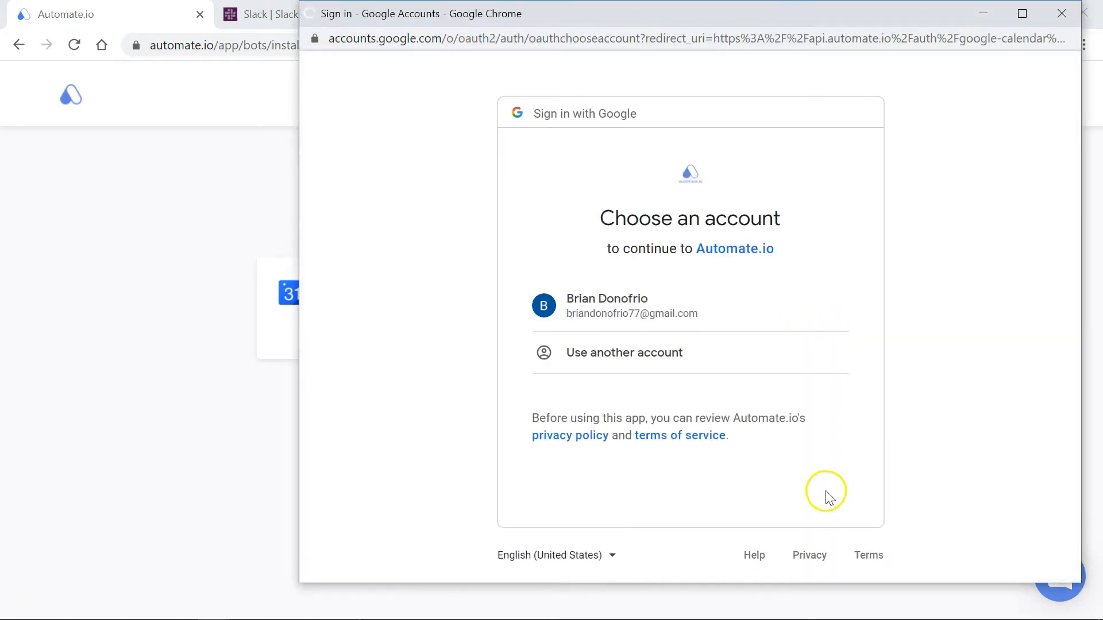
click(631, 305)
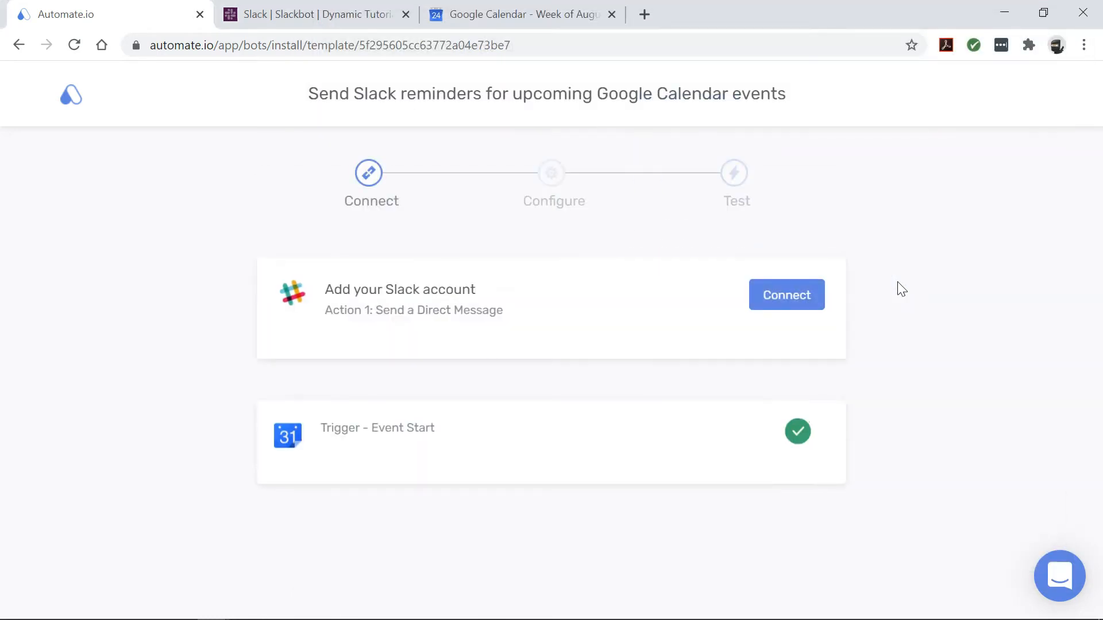
- Connect a Slack account and allow Automate.io access to the workspace
click(786, 295)
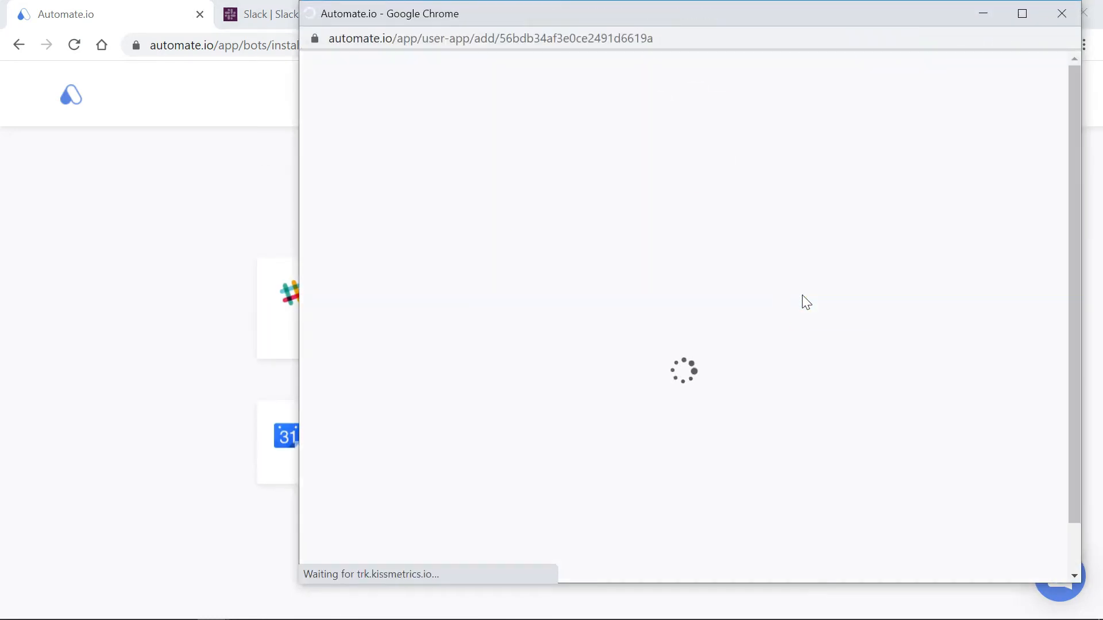
click(725, 457)
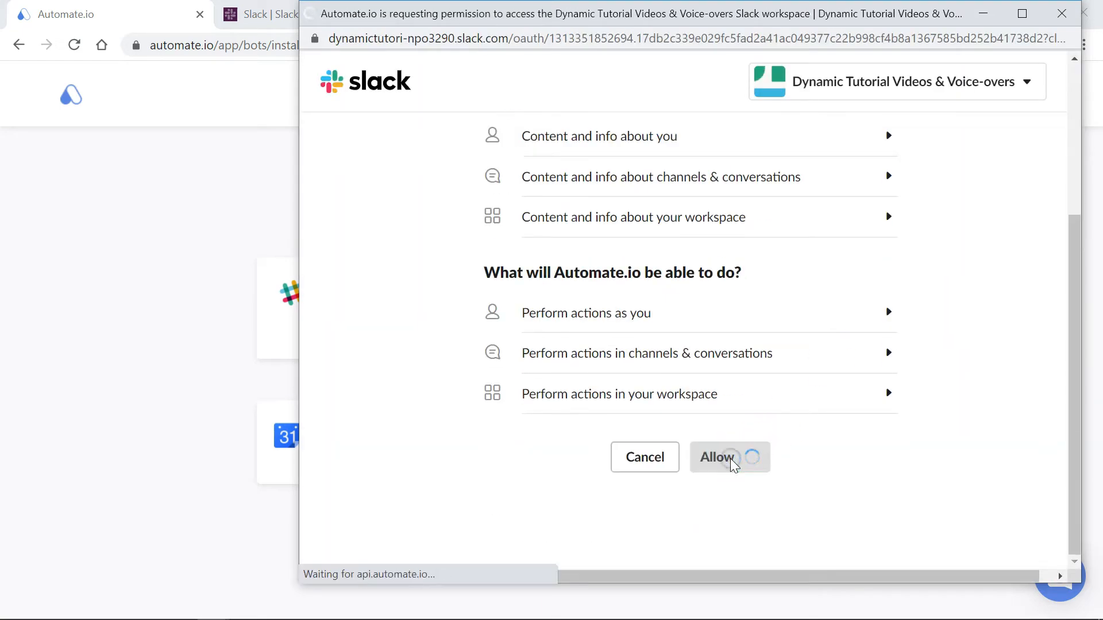
click(729, 458)
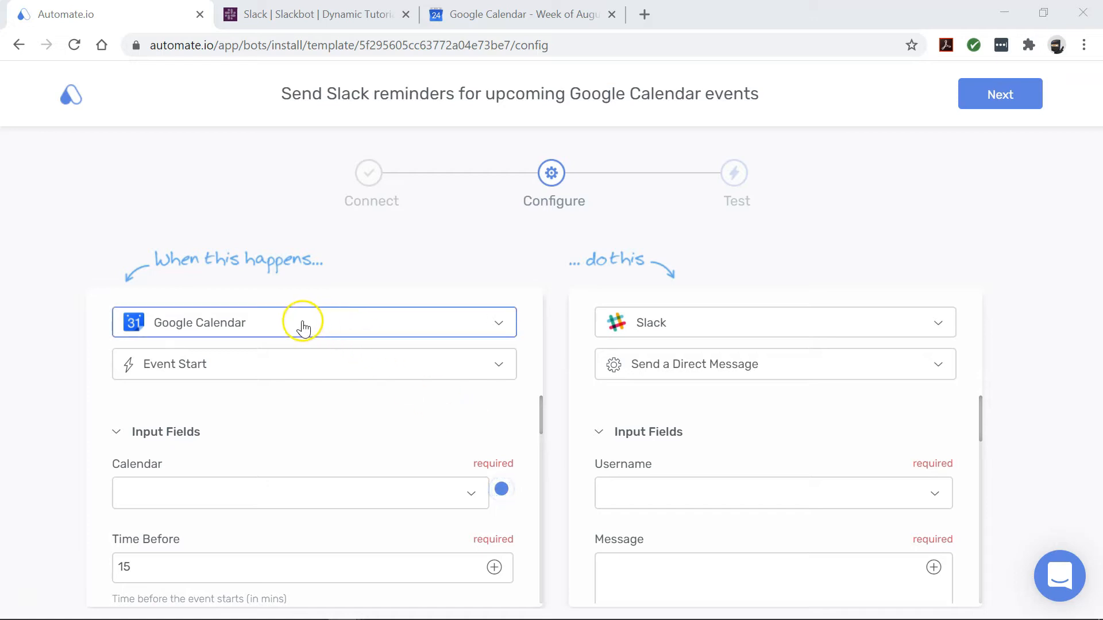
mouse_move(202, 331)
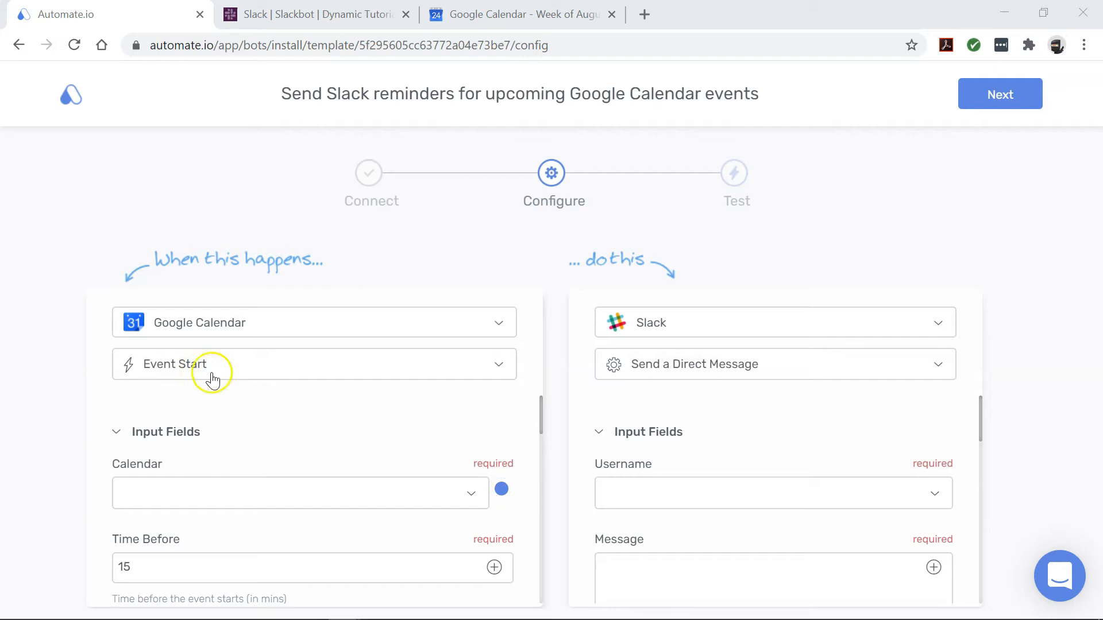
scroll(down, 3)
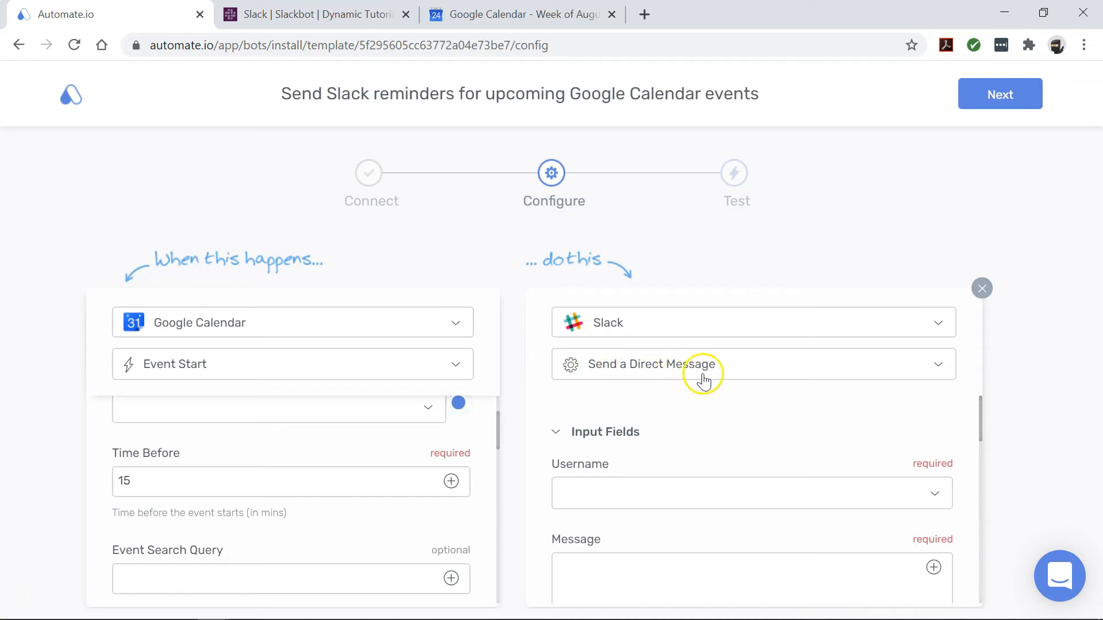
mouse_move(612, 408)
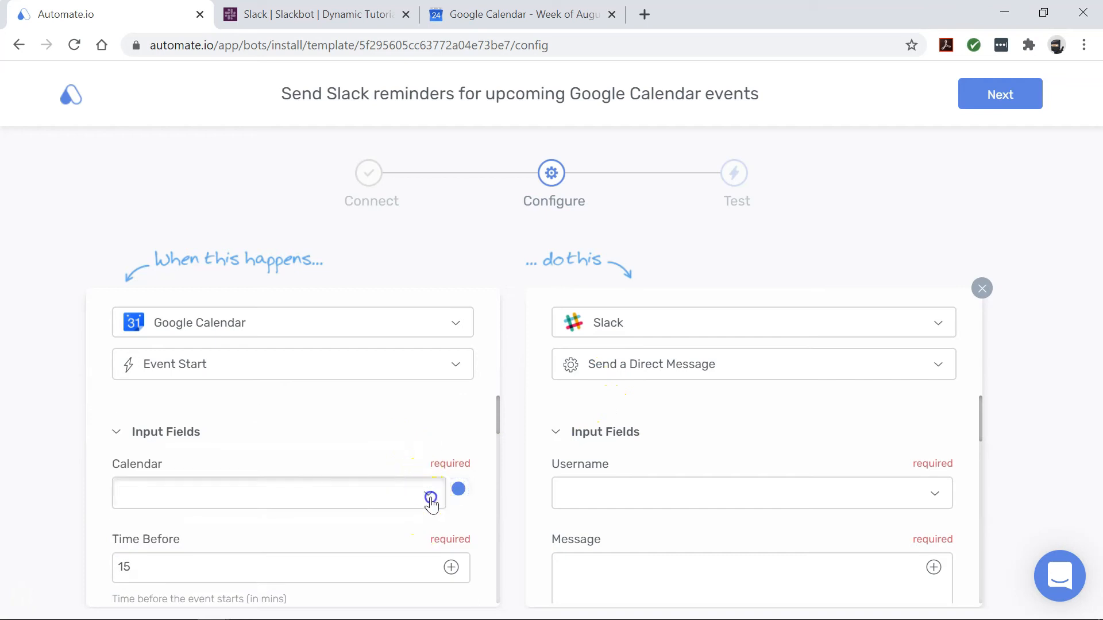
- Choose the calendar, type 'in 15 minutes!!' and add event summary, description and location
click(430, 499)
text(Head's up...you have a meeting)
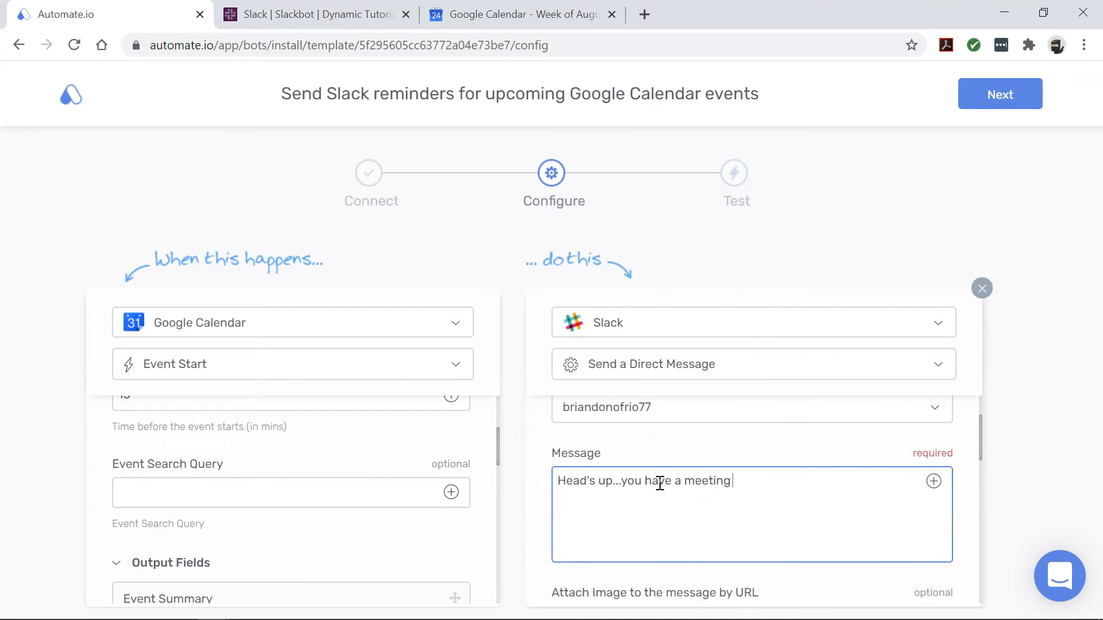
text(in 15 minutes!!)
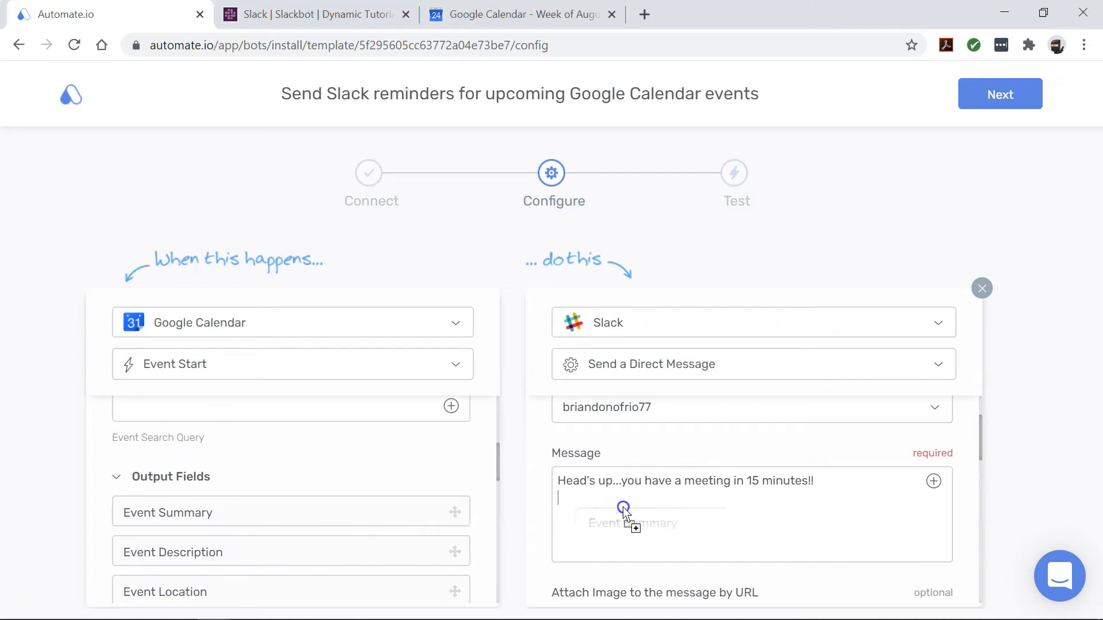
drag(167, 512, 611, 518)
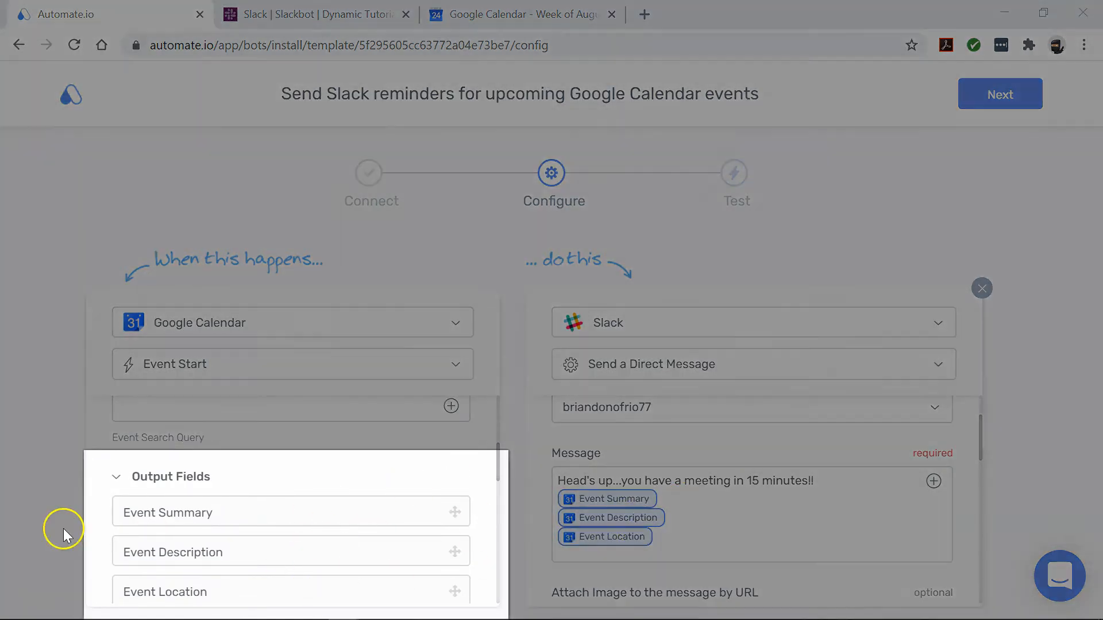
scroll(down, 3)
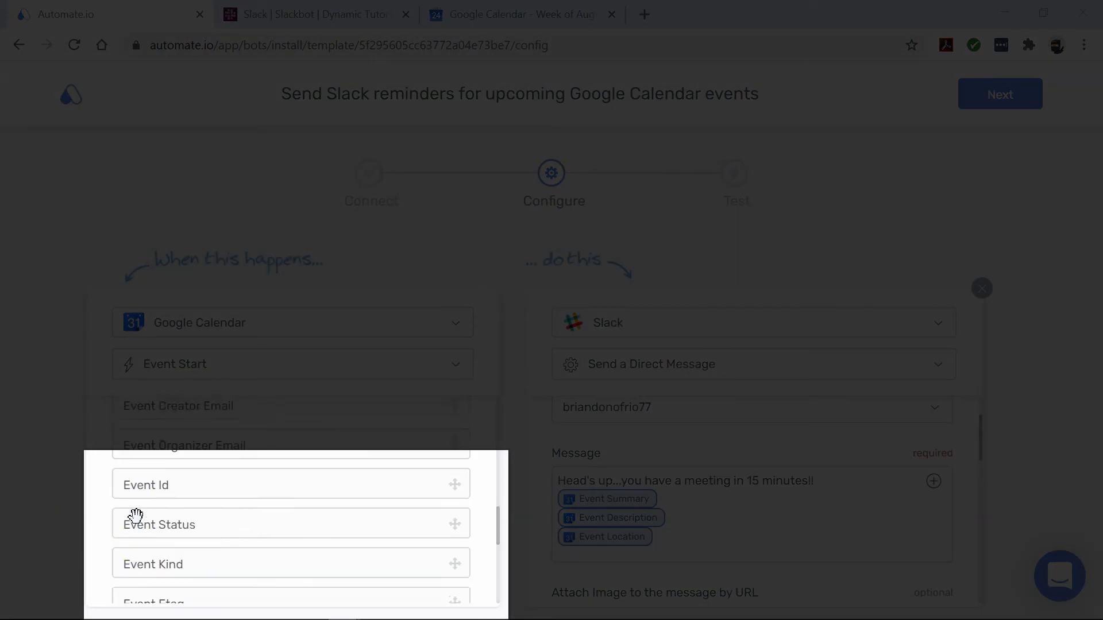
scroll(down, 3)
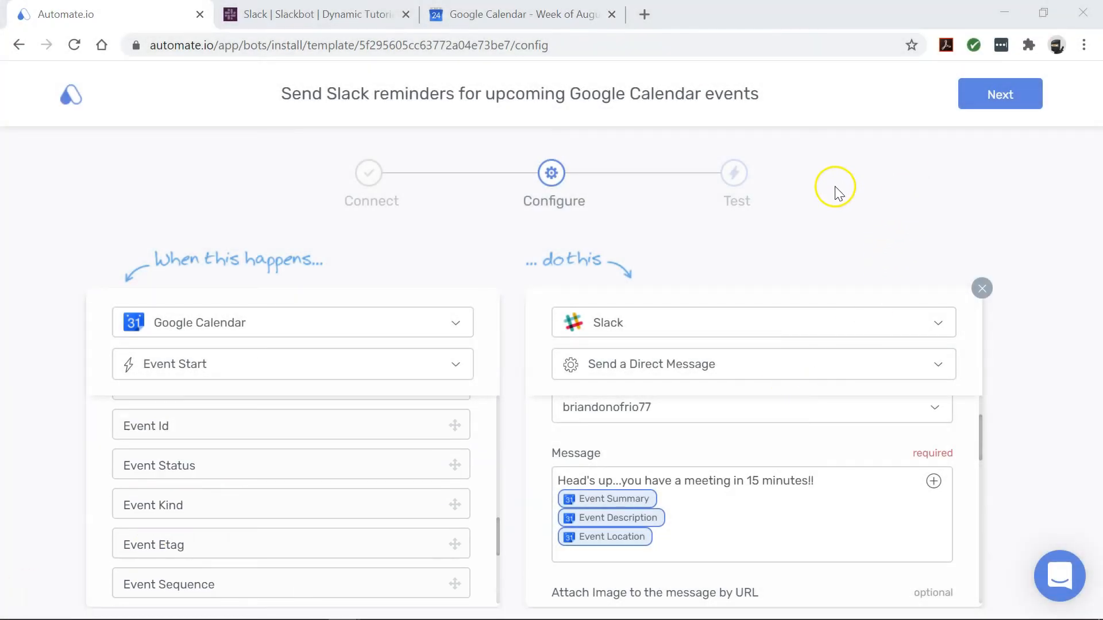
- Finish configuring, then save a 4:45pm TEST MEETING NOTE event in Google Calendar
click(999, 93)
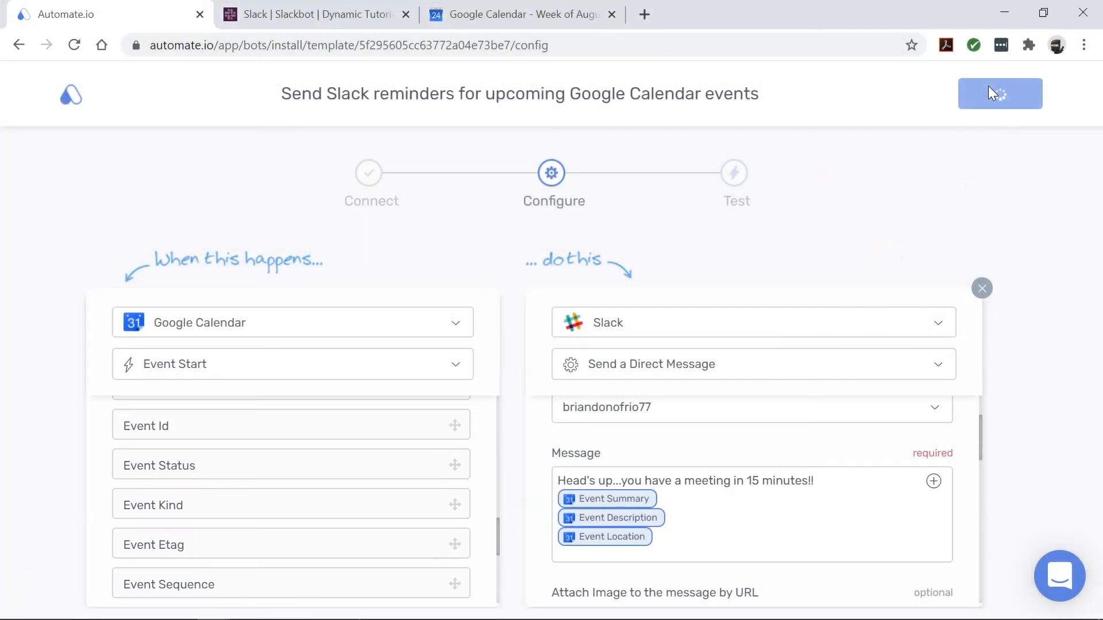
click(523, 14)
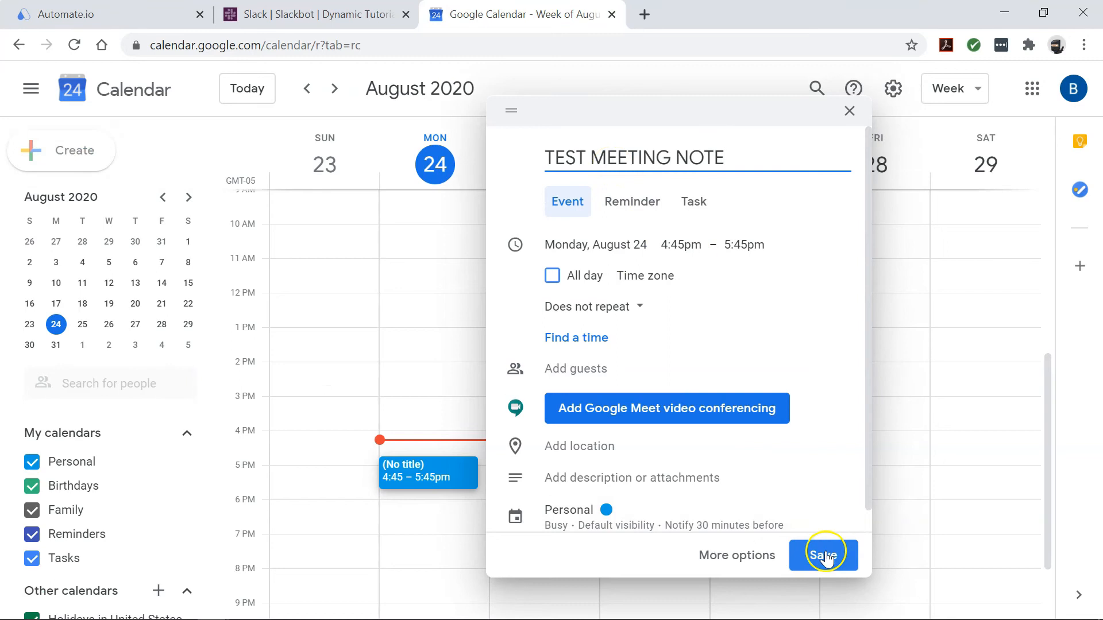
click(824, 555)
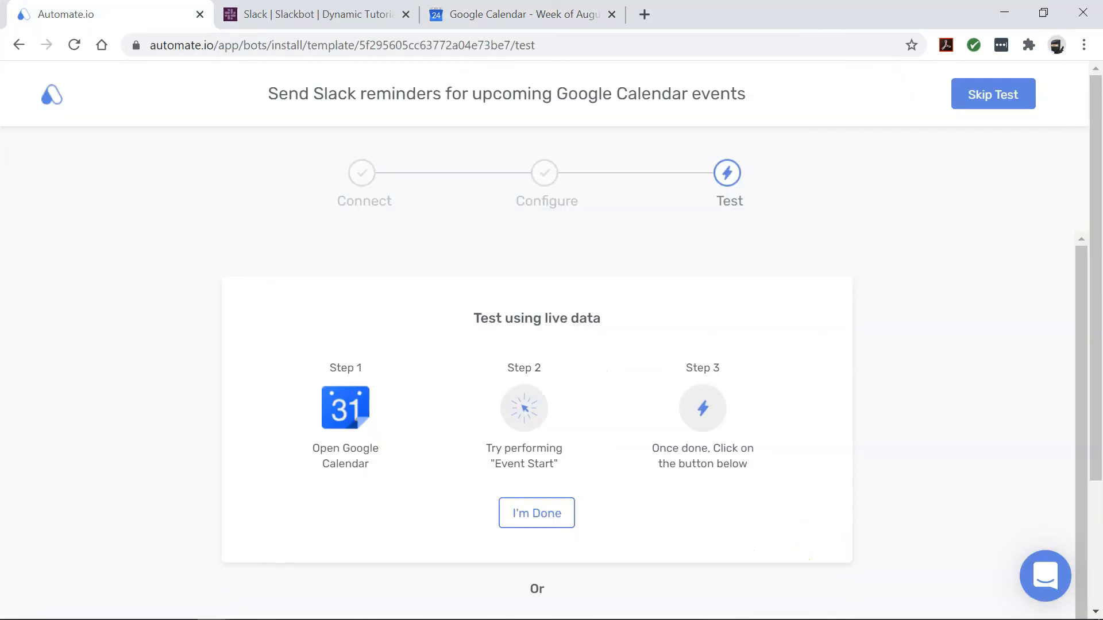
- Confirm the test event, check the TEST MEETING NOTE reminder in Slack, return to template
click(536, 513)
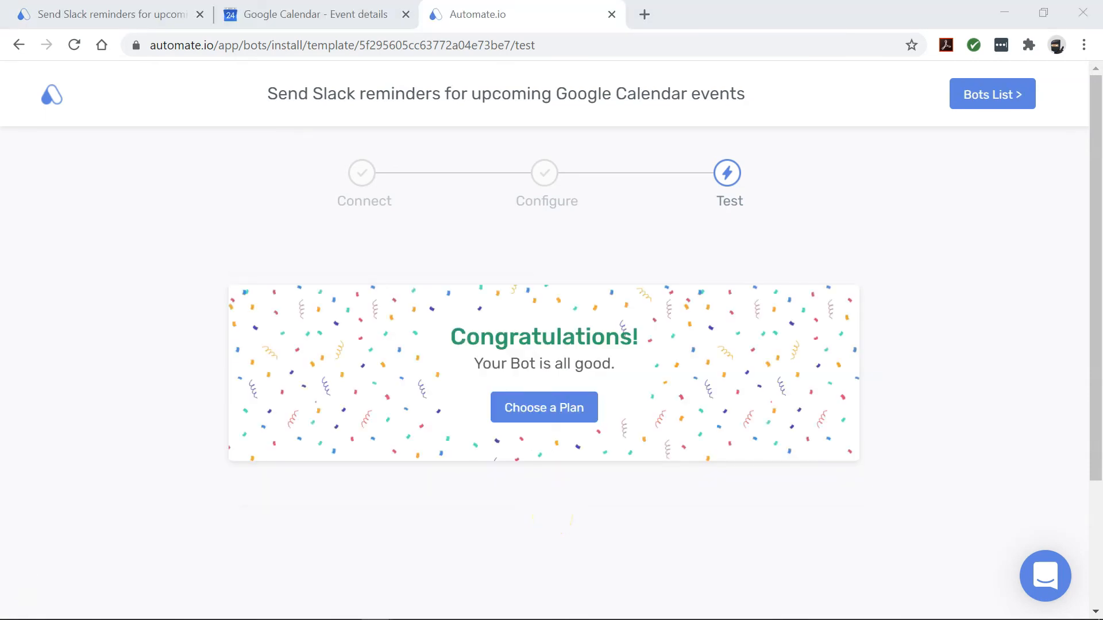
click(729, 14)
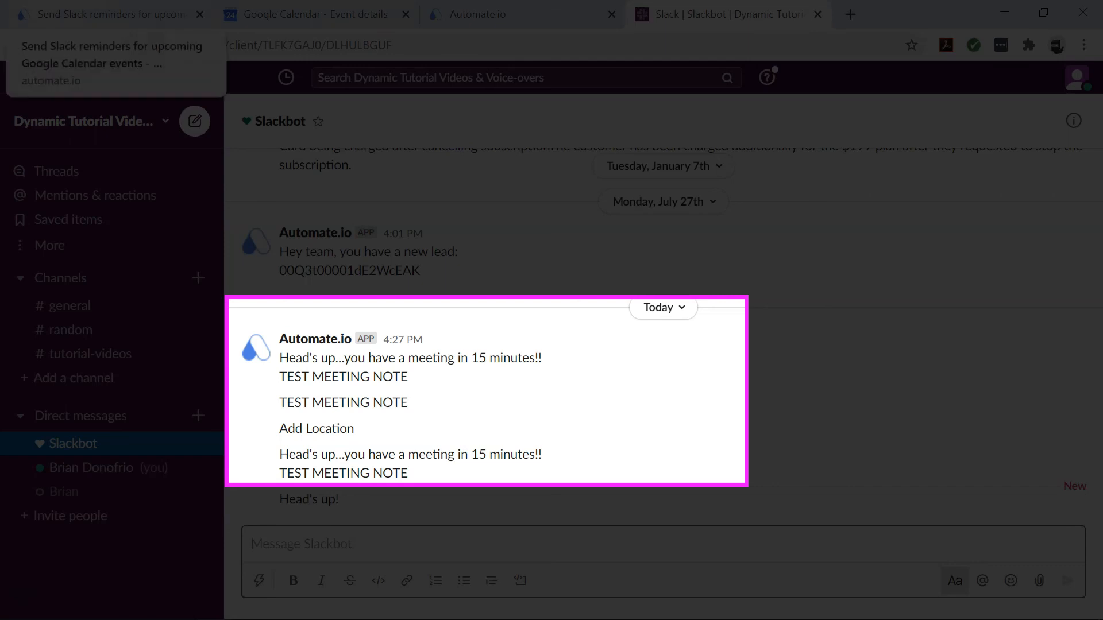
click(106, 13)
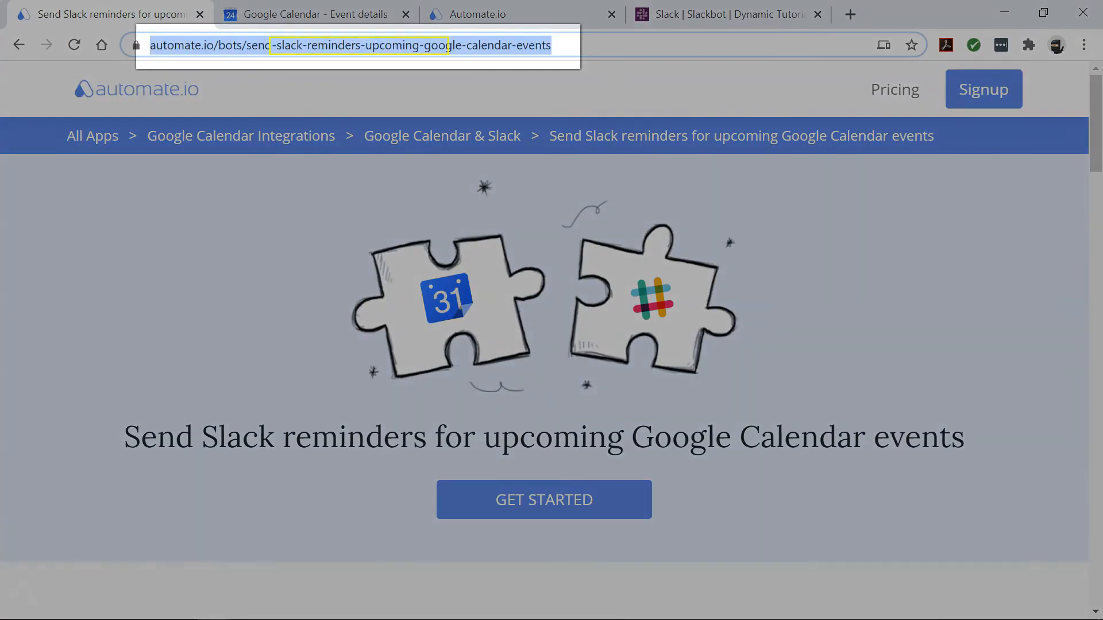